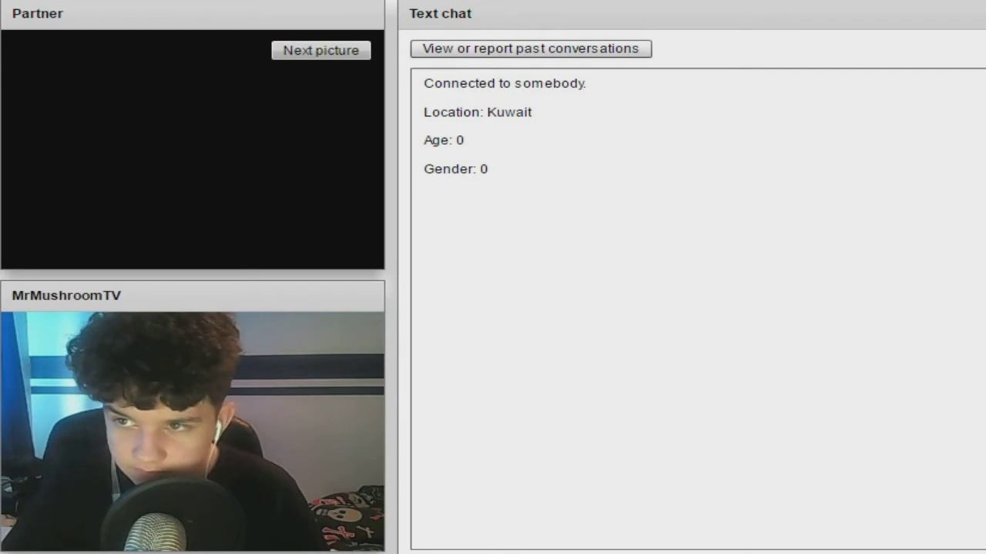
Step: Skip the Kuwait and Georgia partners to land on a partner from the United Kingdom
left_click(320, 49)
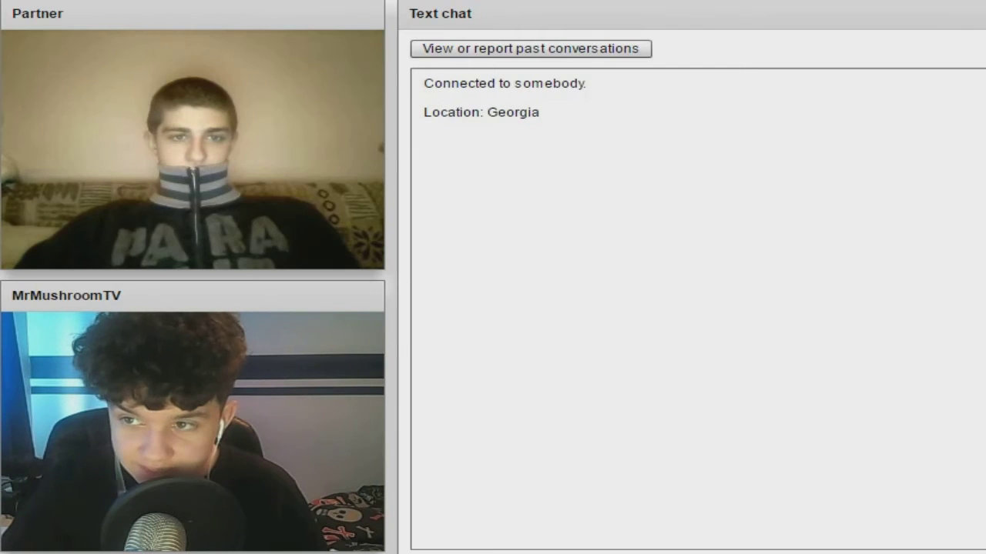
left_click(321, 49)
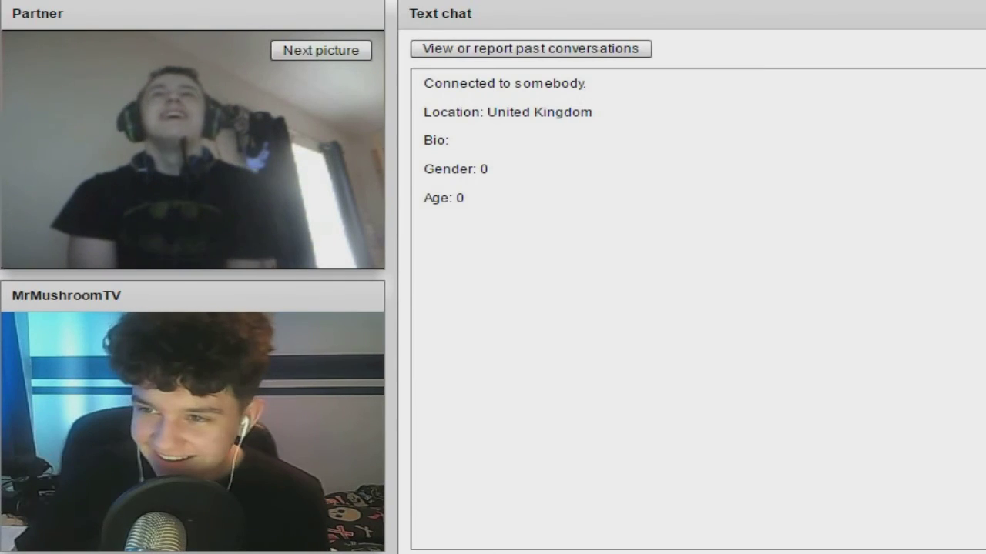
Step: Leave the UK partner and skip France and Czech Republic to reach the Greece partner
left_click(320, 49)
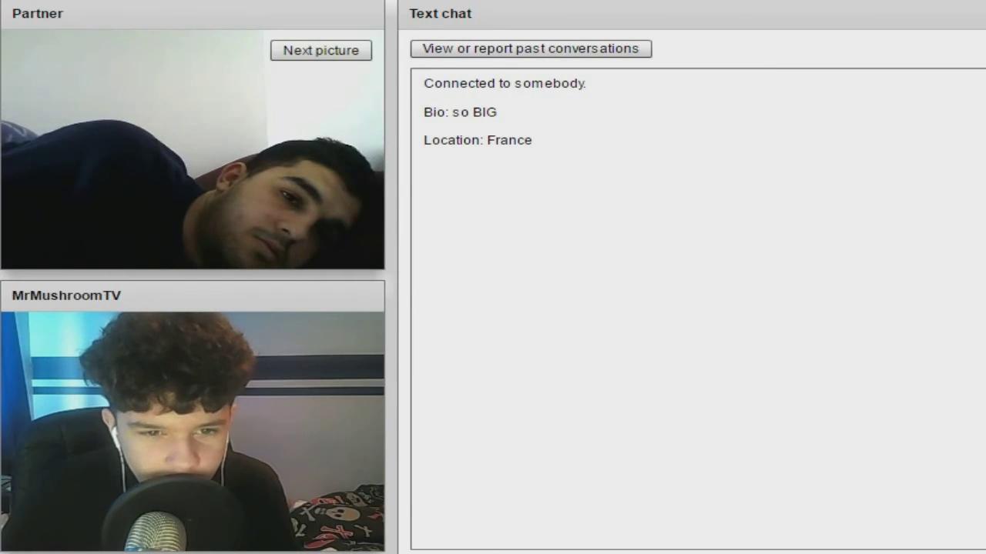
left_click(320, 50)
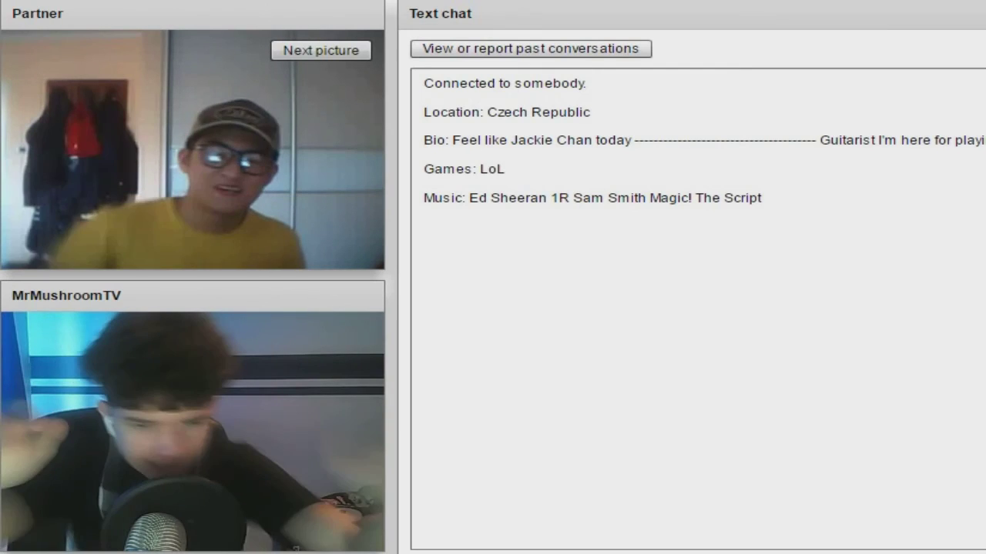
left_click(320, 49)
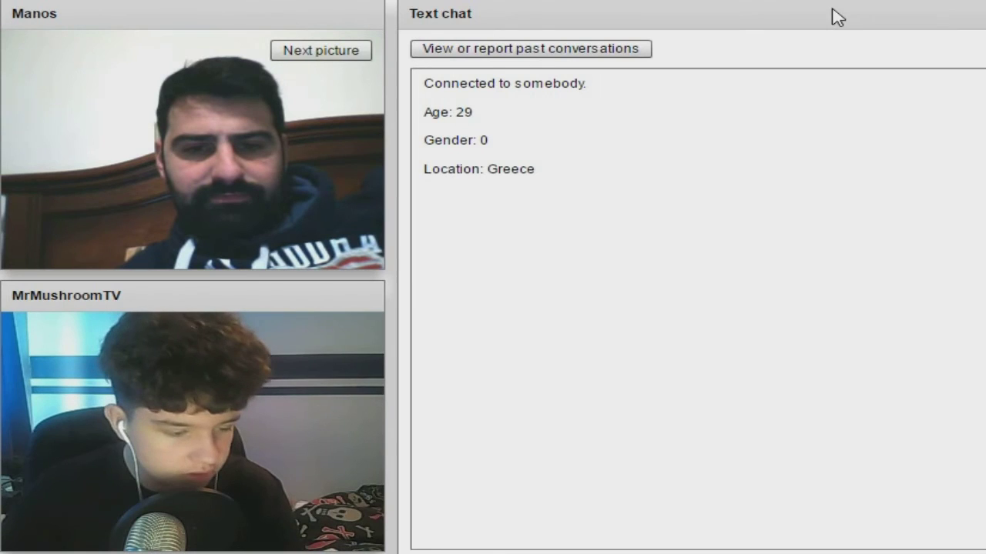
mouse_move(824, 16)
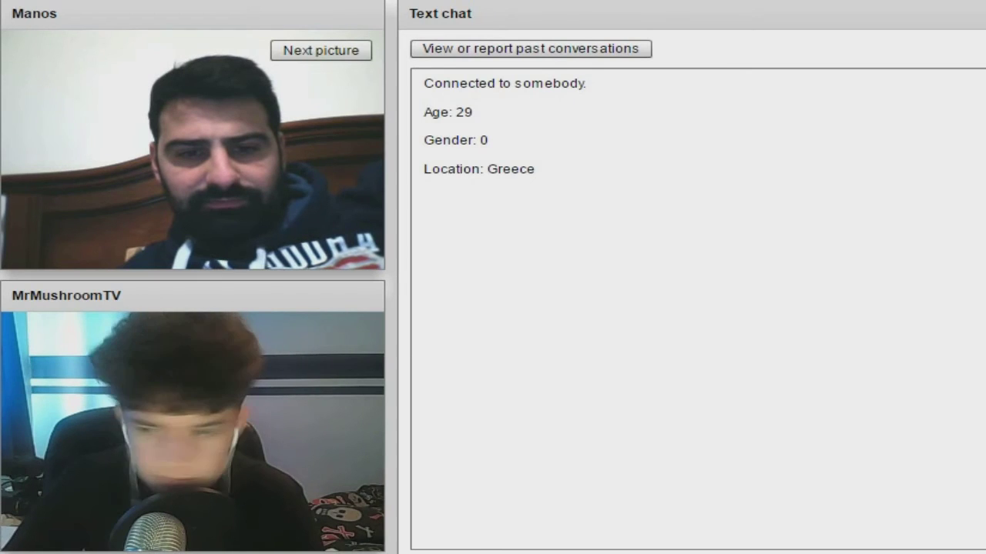
Step: Leave the Greece partner and skip the 26-year-old from Turkey to keep searching
left_click(320, 49)
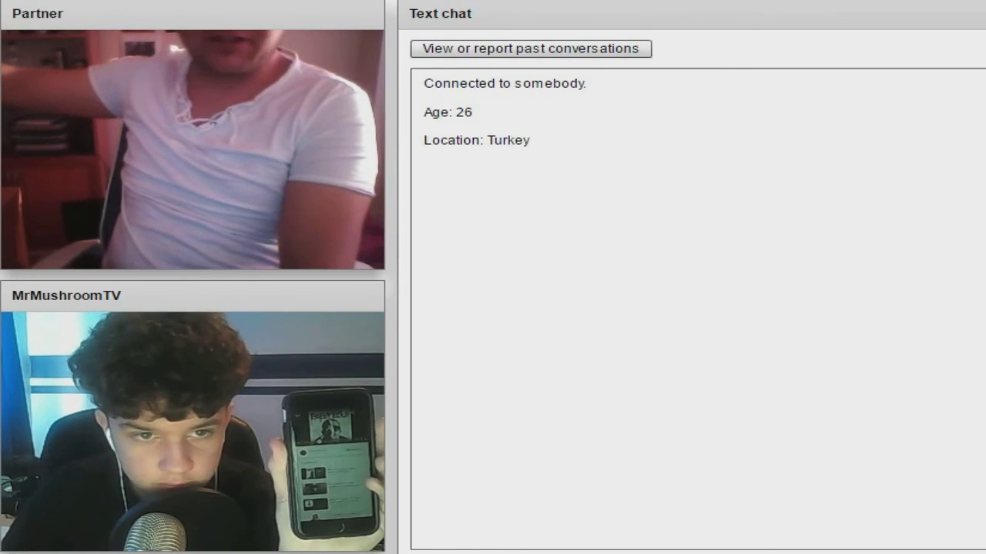
left_click(321, 50)
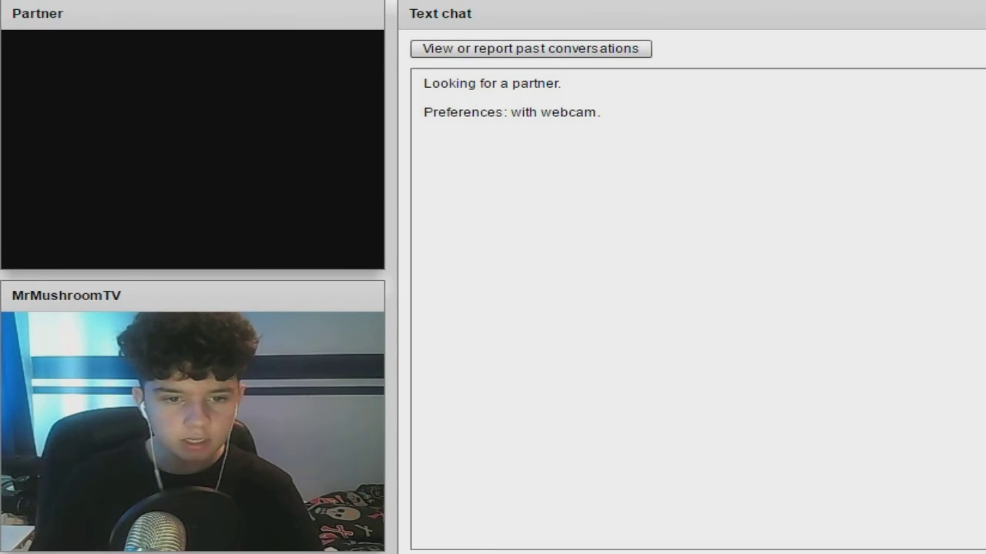
mouse_move(475, 129)
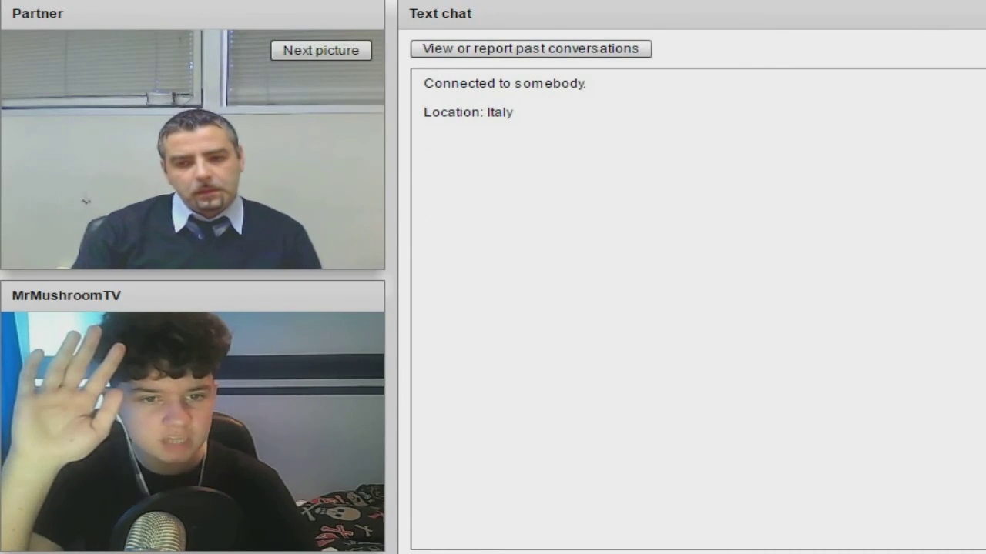
Step: Skip the Italy and Russian Federation partners until the Algeria partner connects
left_click(320, 49)
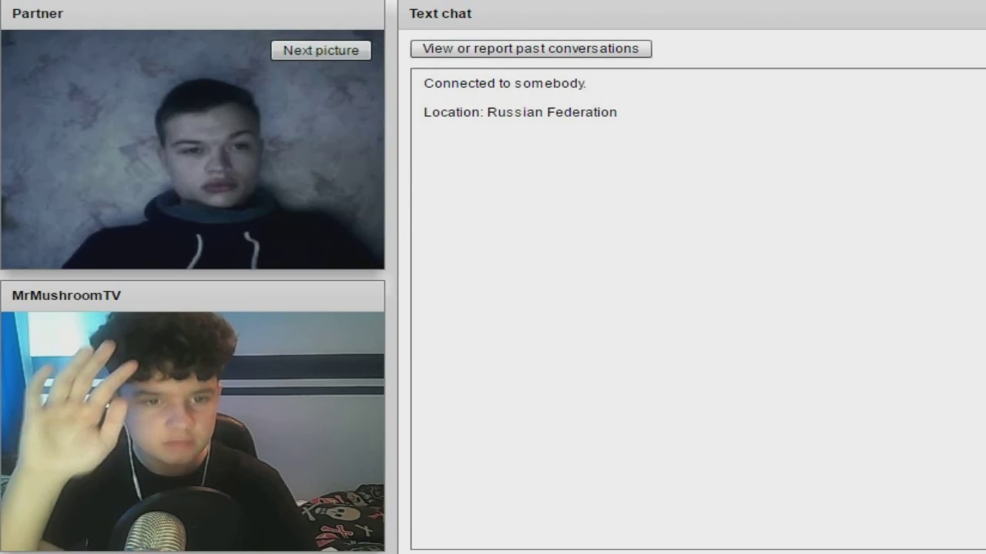
left_click(320, 49)
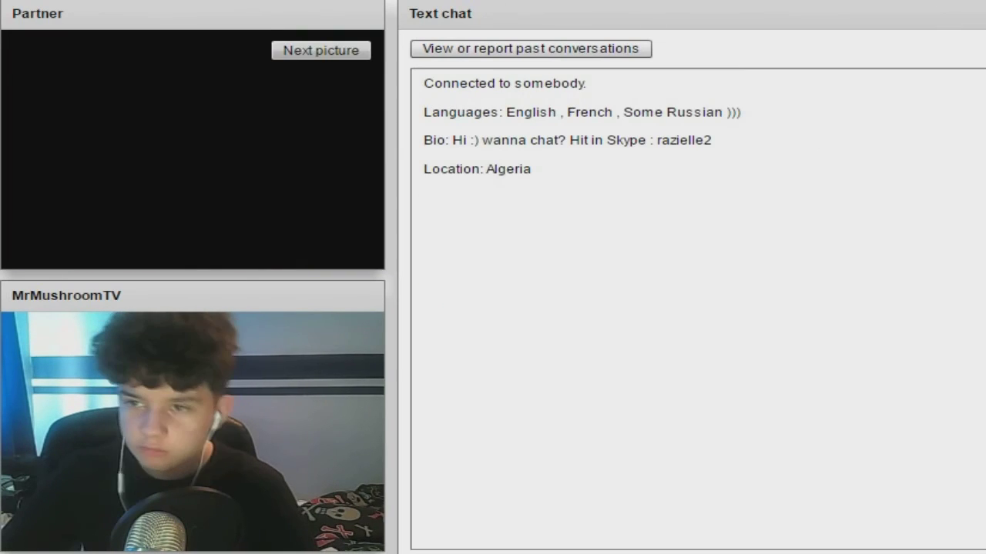
left_click(320, 49)
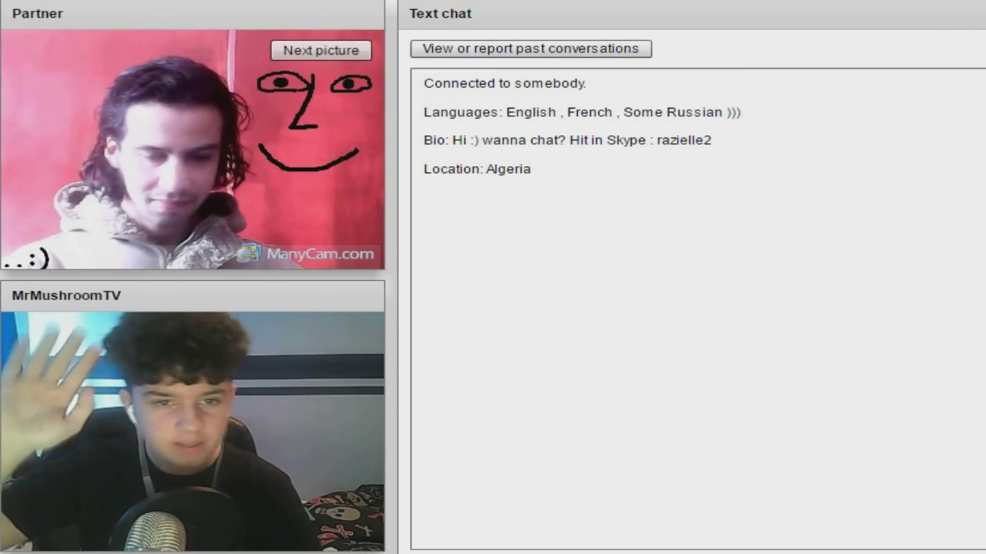